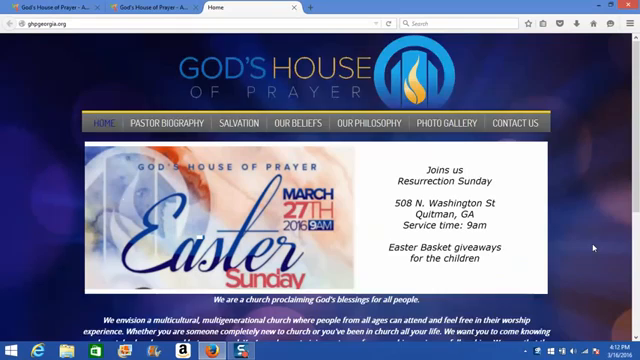
# Reach the Content menu in the administrator Control Panel to get to Articles
pyautogui.scroll(-3)
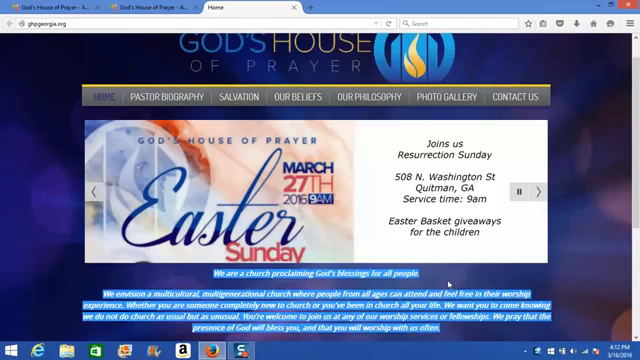
pyautogui.scroll(-3)
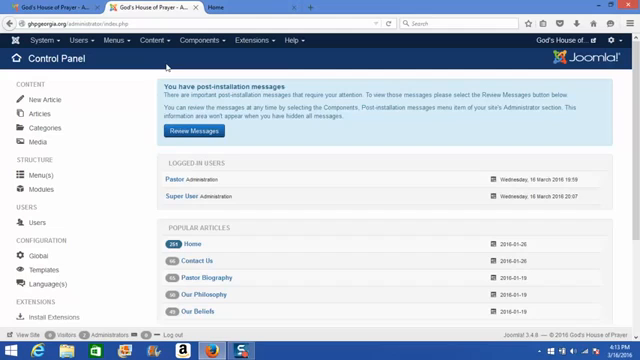
pyautogui.moveTo(160, 62)
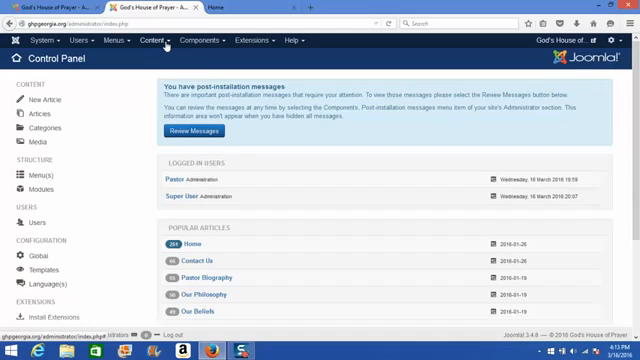
pyautogui.click(156, 40)
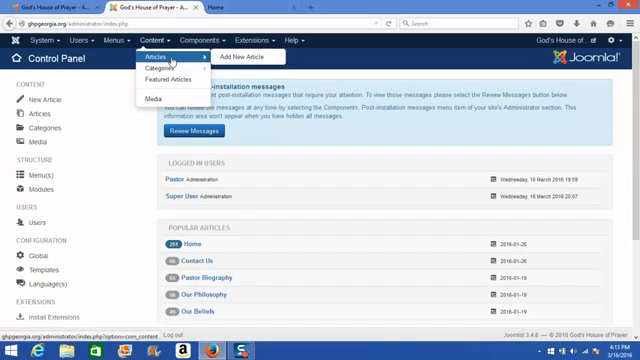
pyautogui.moveTo(172, 58)
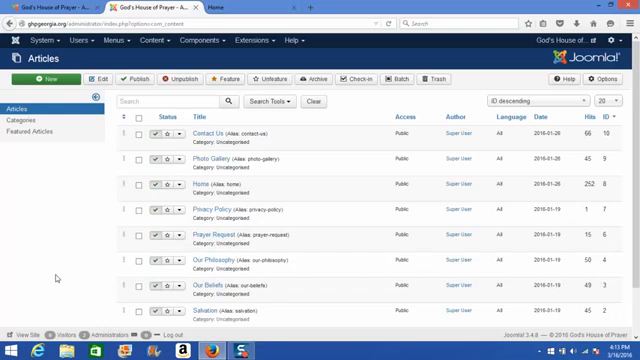
# Open the Home article from the Articles list in the editor
pyautogui.scroll(-3)
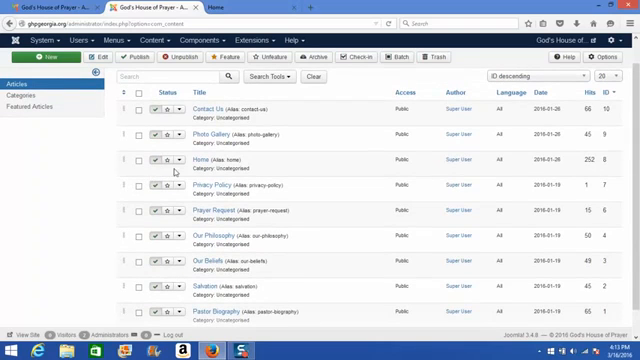
pyautogui.moveTo(192, 160)
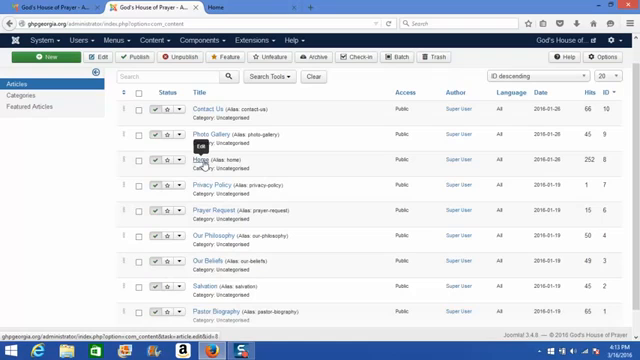
pyautogui.click(194, 156)
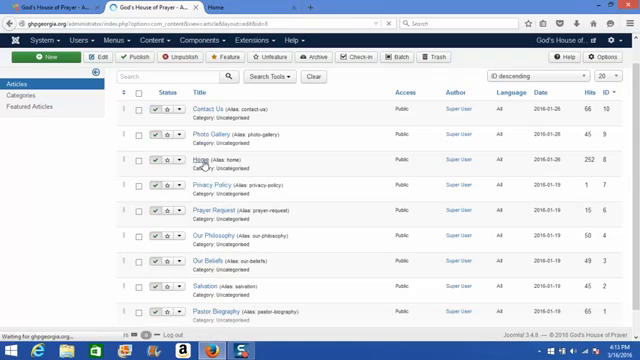
pyautogui.click(192, 160)
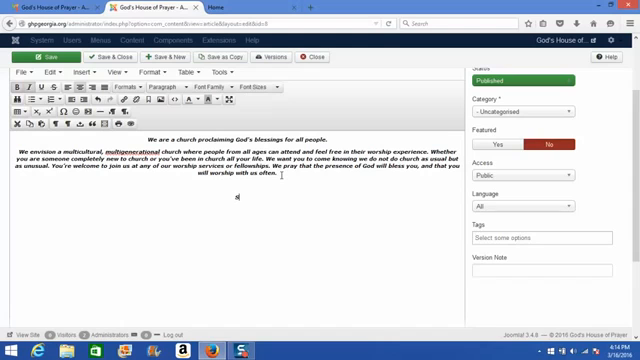
# Add the line 'Start typing to add new content!' below the paragraph in a larger font size
pyautogui.write('Start typing')
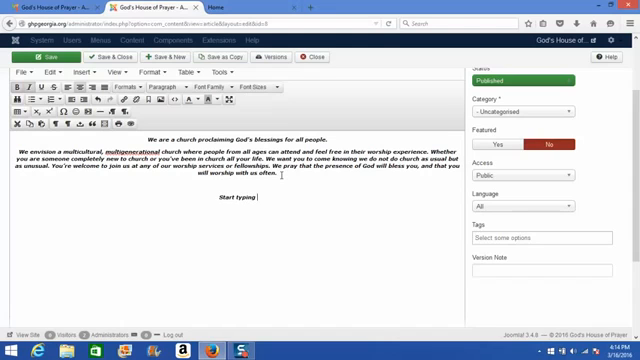
pyautogui.write('to add new content')
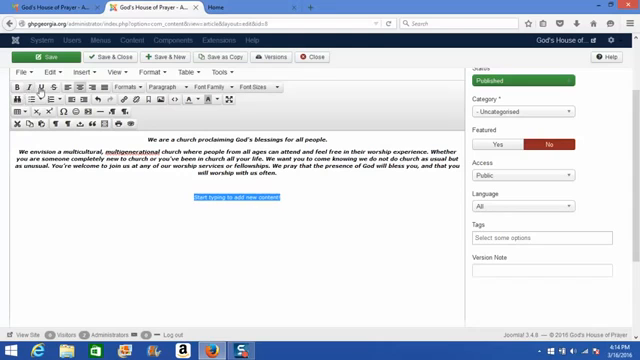
pyautogui.moveTo(212, 92)
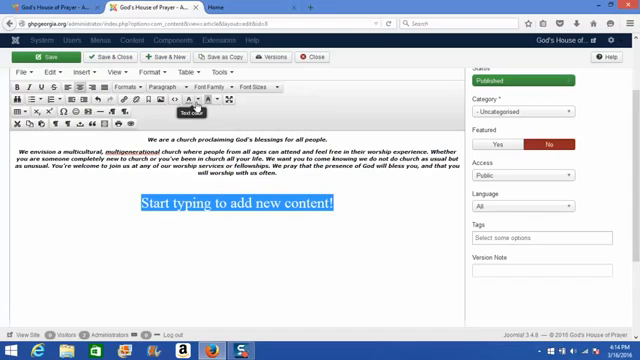
pyautogui.click(180, 104)
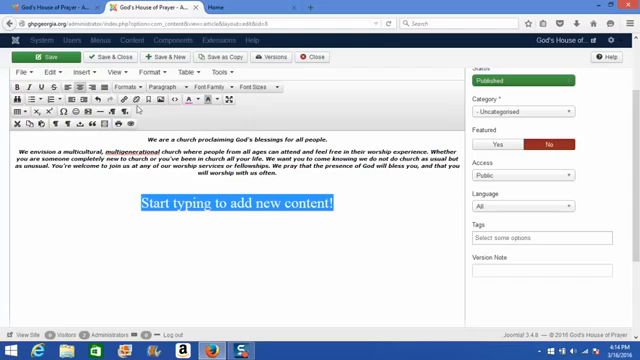
pyautogui.moveTo(124, 114)
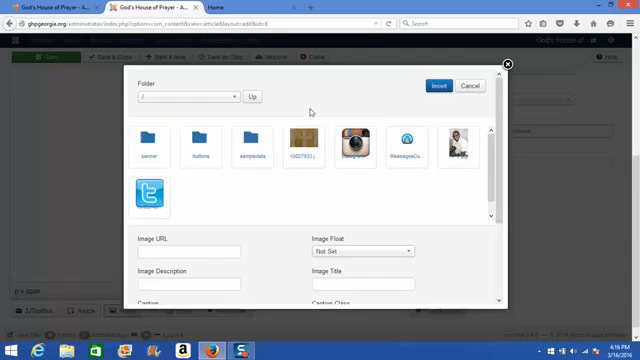
pyautogui.moveTo(284, 200)
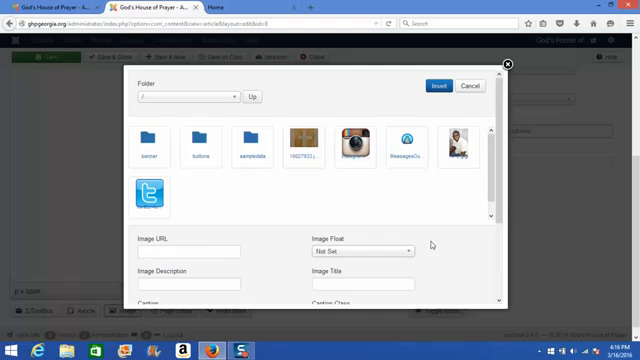
pyautogui.moveTo(440, 244)
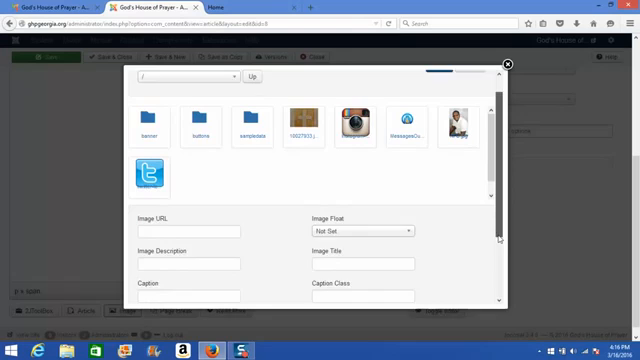
# Browse and choose the photo file from the Desktop in the Image dialog
pyautogui.scroll(-3)
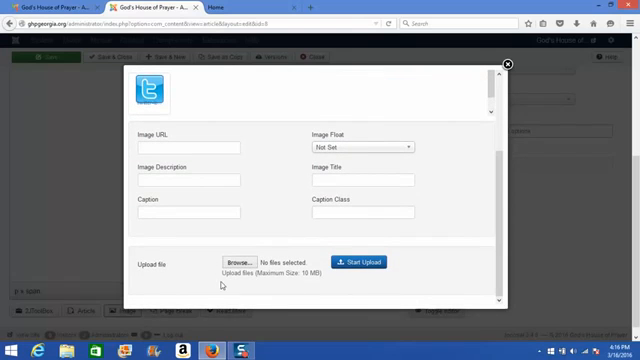
pyautogui.moveTo(140, 264)
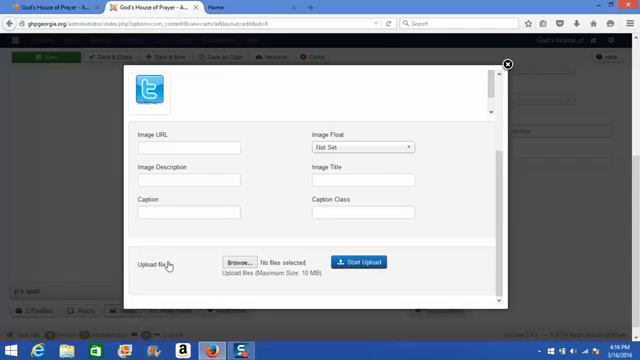
pyautogui.moveTo(220, 268)
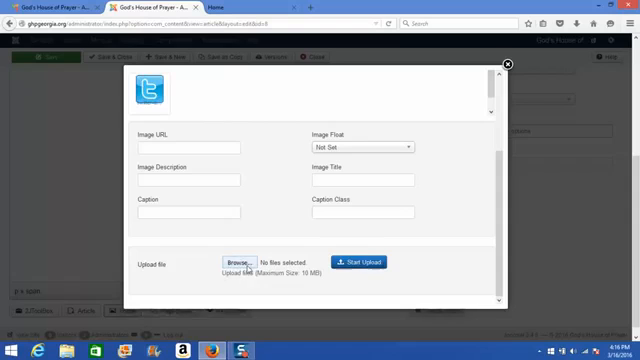
pyautogui.moveTo(242, 260)
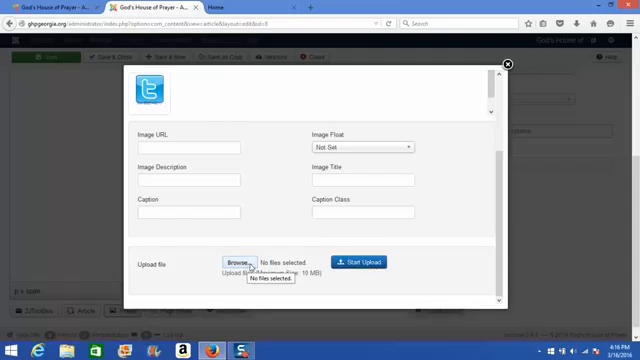
pyautogui.moveTo(250, 264)
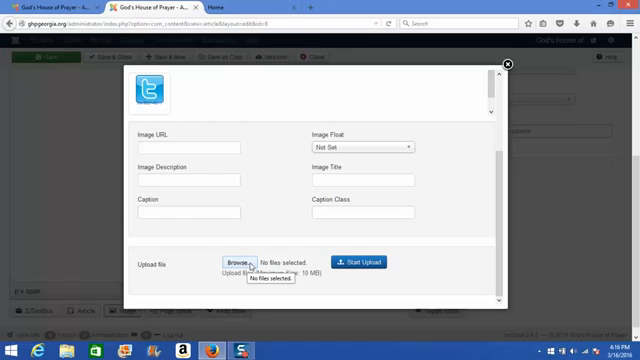
pyautogui.click(240, 262)
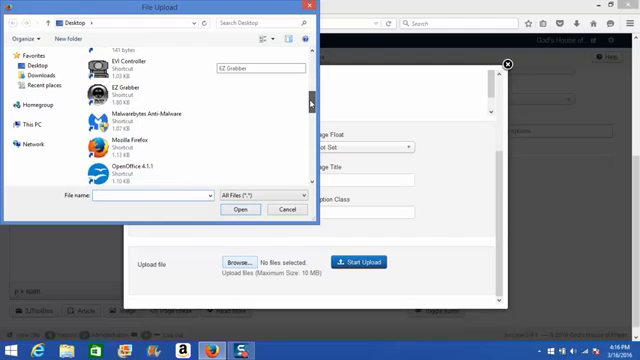
pyautogui.scroll(-3)
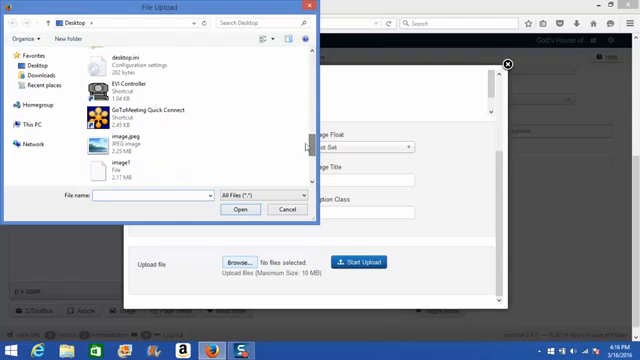
pyautogui.click(130, 146)
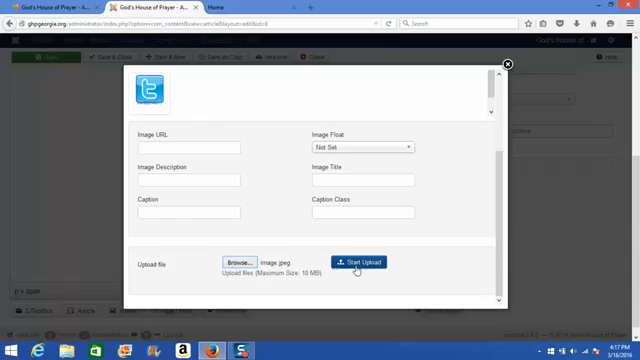
# Upload the chosen photo, image.jpg, to the site's images
pyautogui.click(360, 260)
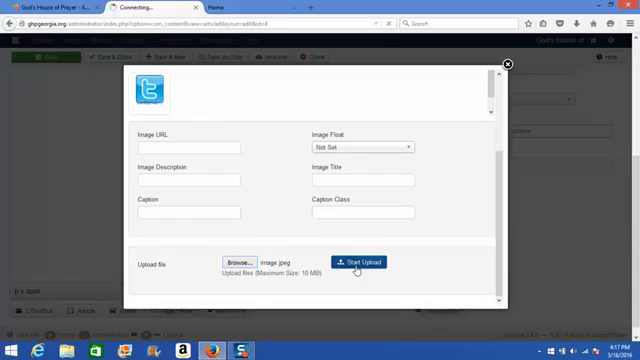
pyautogui.click(360, 260)
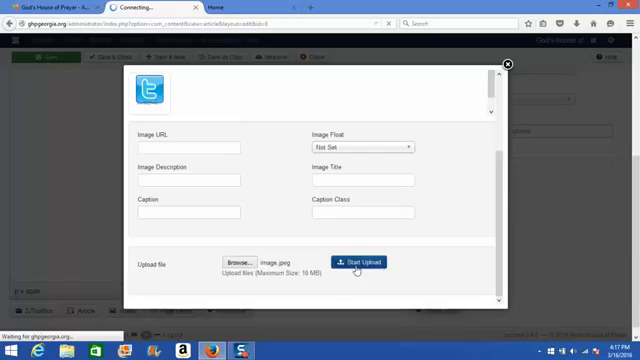
pyautogui.click(360, 260)
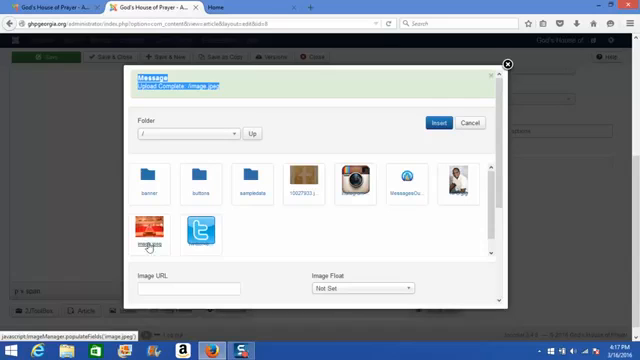
pyautogui.moveTo(148, 230)
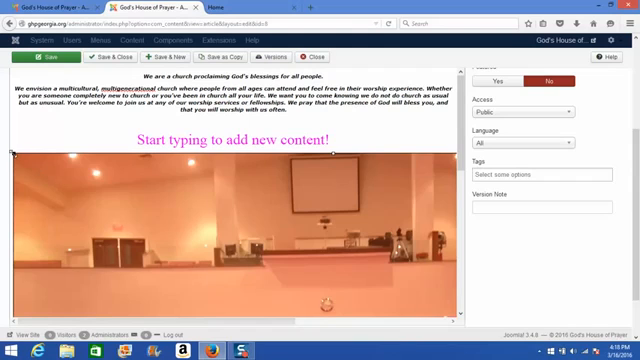
pyautogui.moveTo(270, 244)
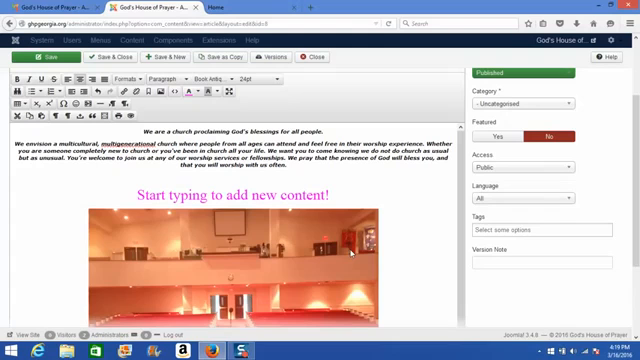
# Shrink the selected photo beneath the pink line and save the article
pyautogui.click(240, 260)
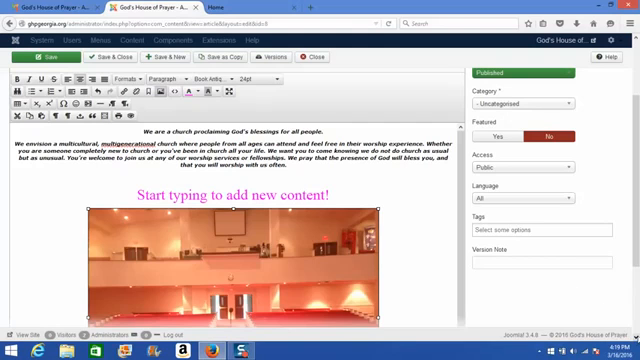
pyautogui.scroll(-3)
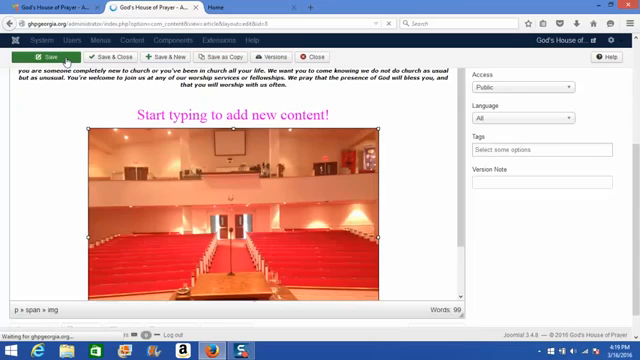
pyautogui.click(36, 56)
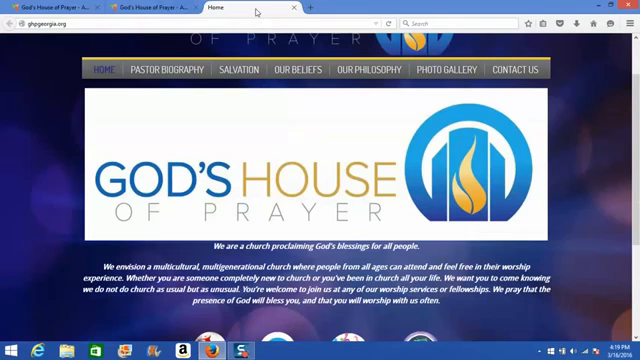
# Scroll the live homepage to check the photo appears beneath the pink line
pyautogui.scroll(-3)
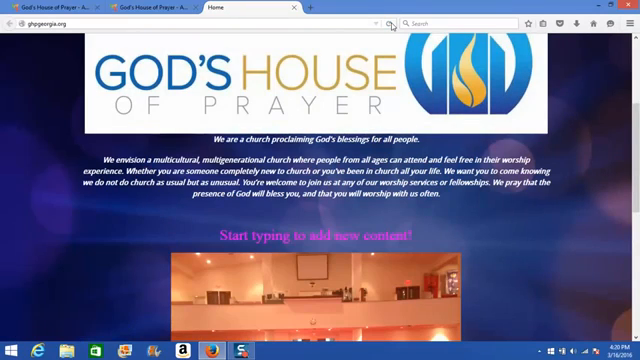
pyautogui.scroll(-3)
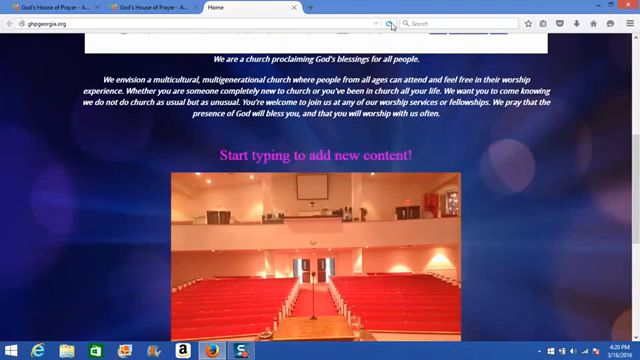
pyautogui.scroll(-3)
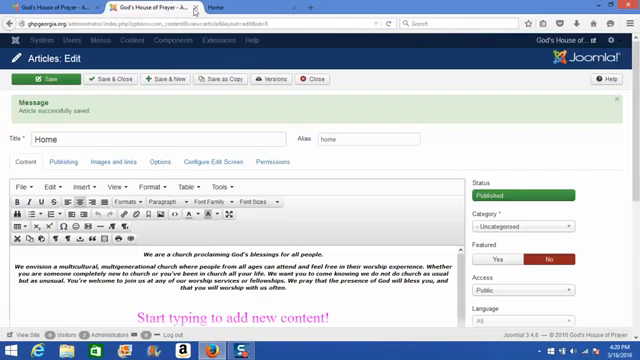
# Scroll the live homepage down to view the resized photo
pyautogui.scroll(-3)
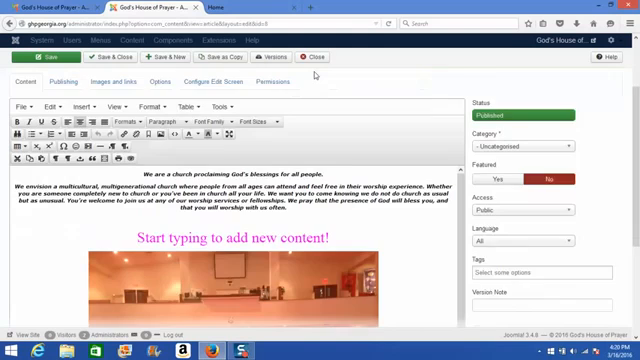
pyautogui.scroll(-3)
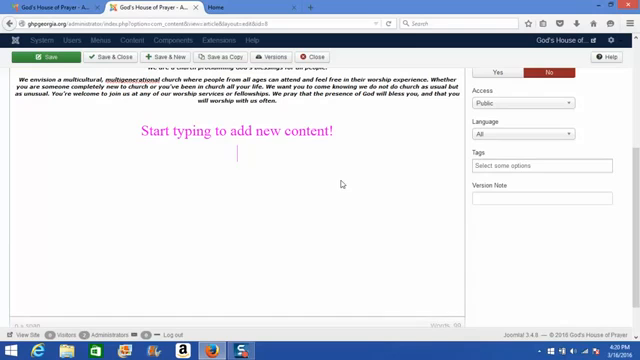
pyautogui.moveTo(208, 132); pyautogui.dragTo(336, 132)
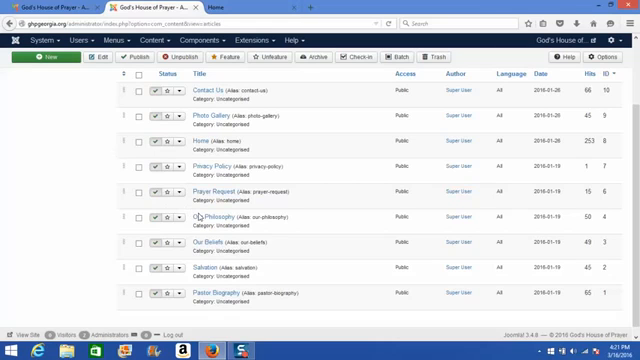
pyautogui.moveTo(208, 214)
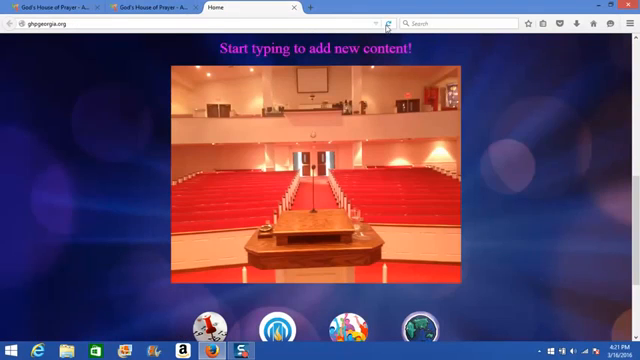
pyautogui.click(384, 24)
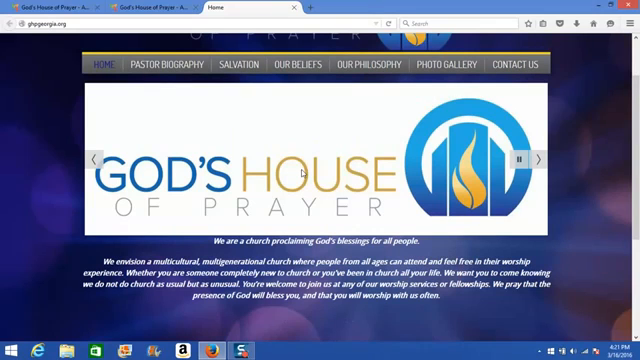
pyautogui.moveTo(232, 120)
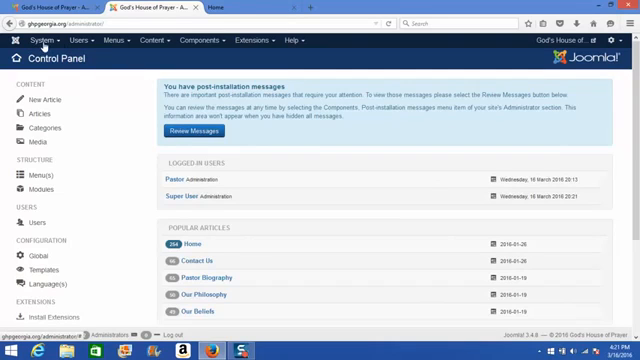
pyautogui.moveTo(144, 48)
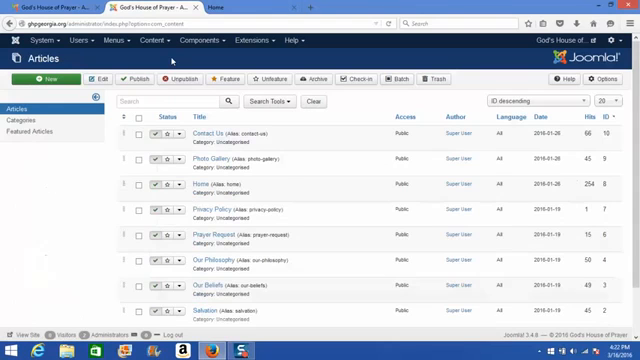
# Scroll the administrator articles list showing the site's articles
pyautogui.scroll(-3)
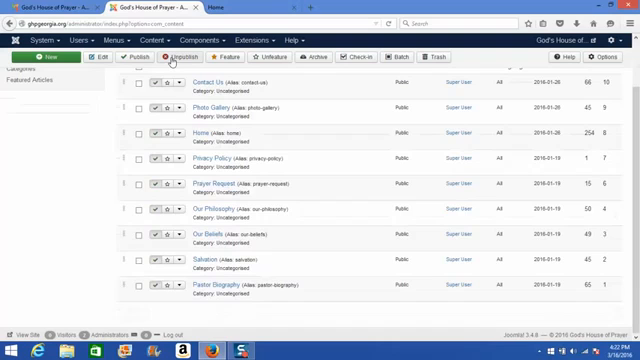